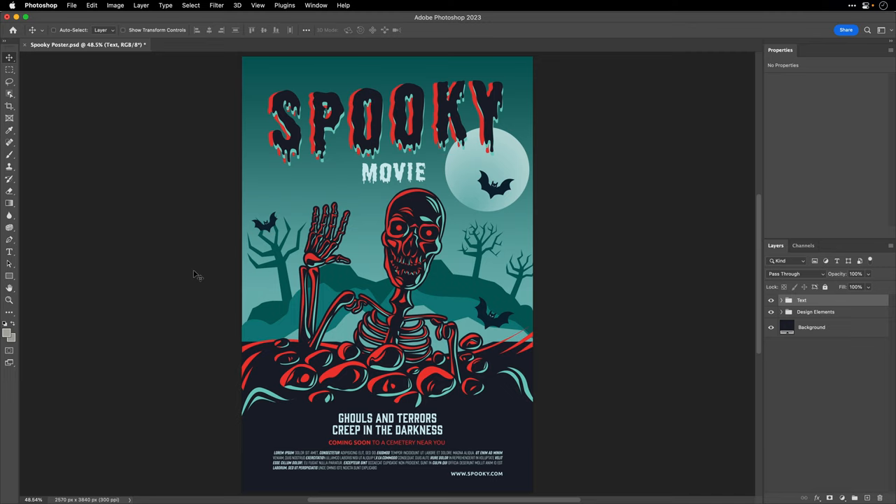
mouse_move(794, 339)
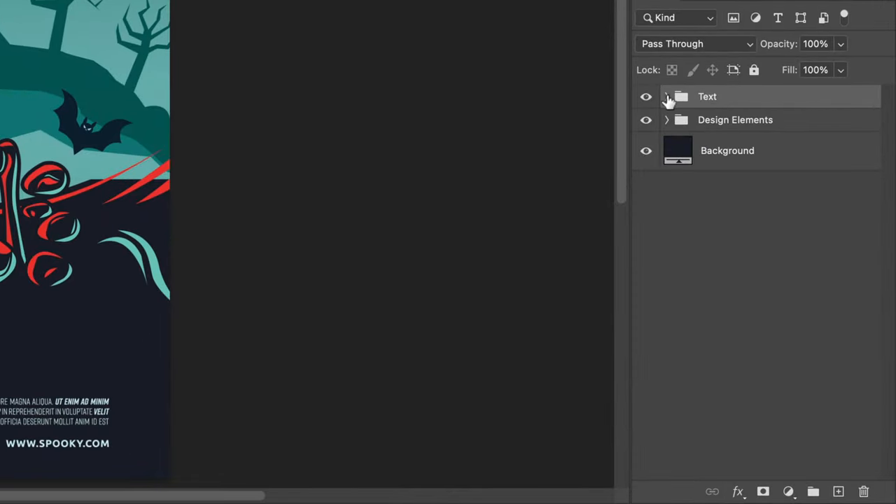
- In Photoshop, review the Design Elements and Bats groups, expanding and collapsing Bat 1
left_click(666, 96)
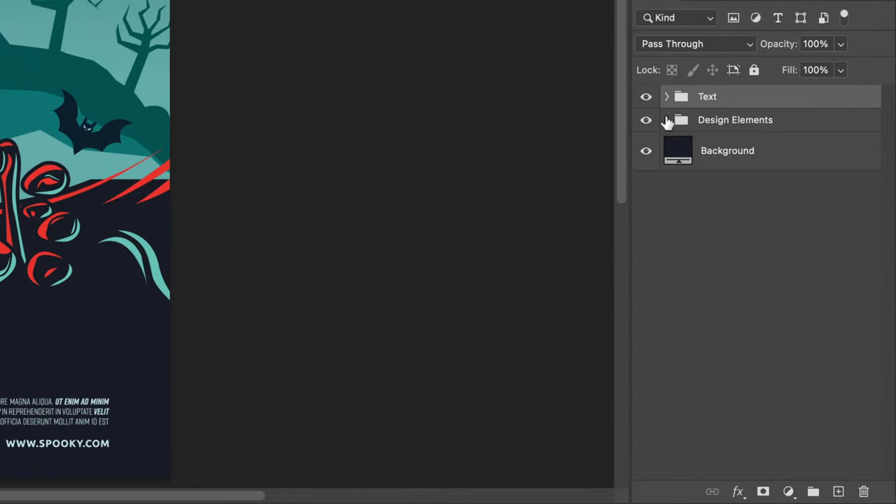
left_click(667, 120)
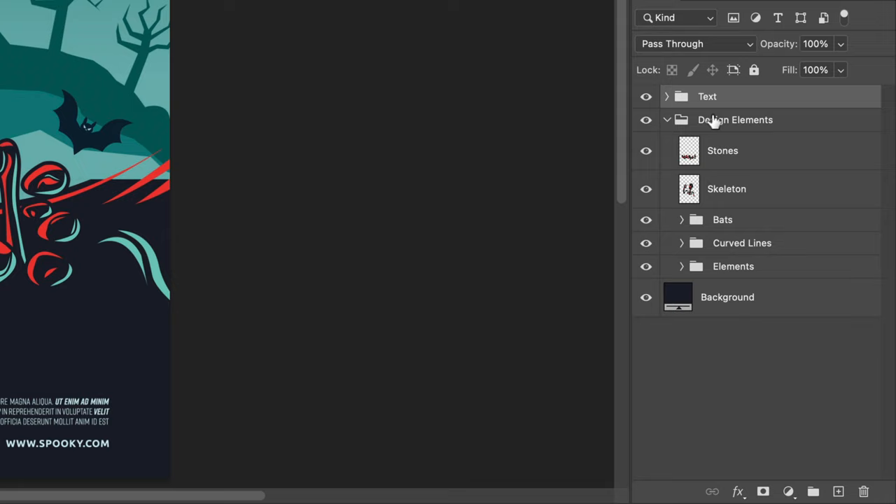
left_click(674, 219)
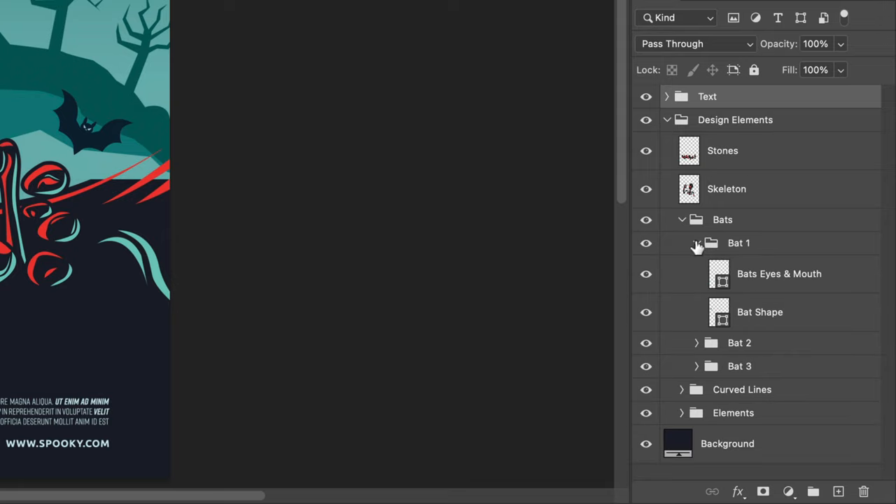
left_click(694, 243)
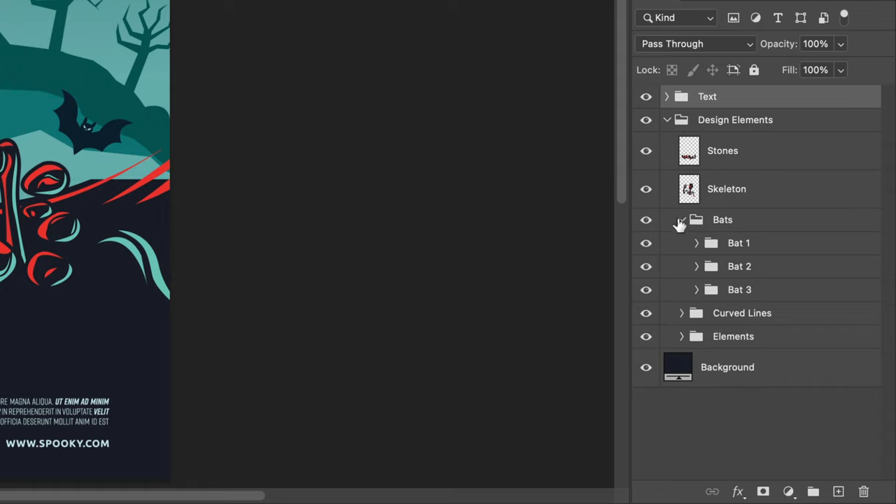
left_click(722, 219)
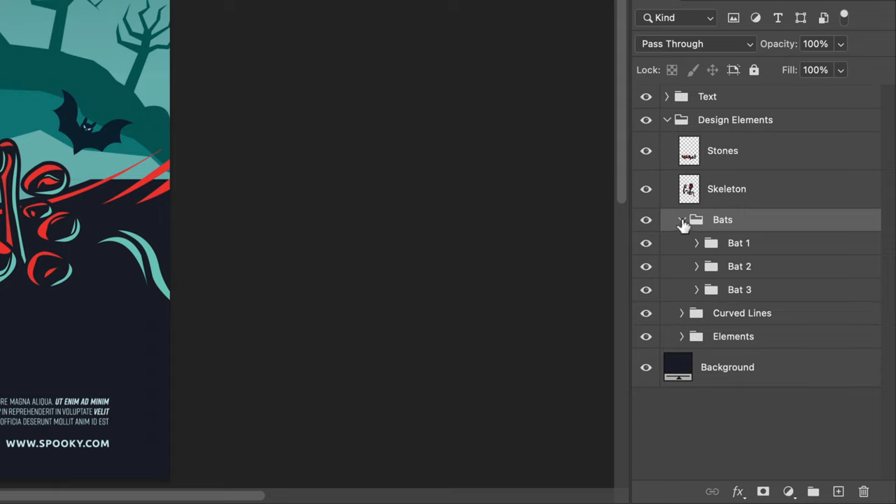
left_click(672, 219)
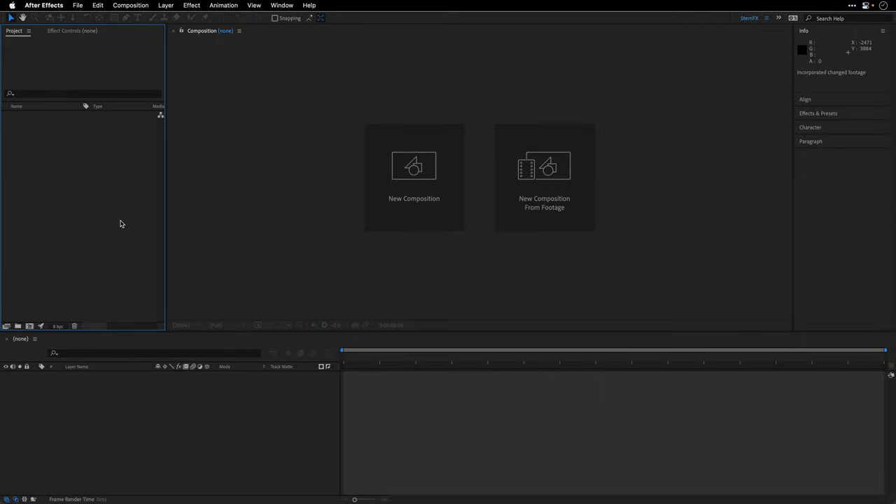
mouse_move(57, 144)
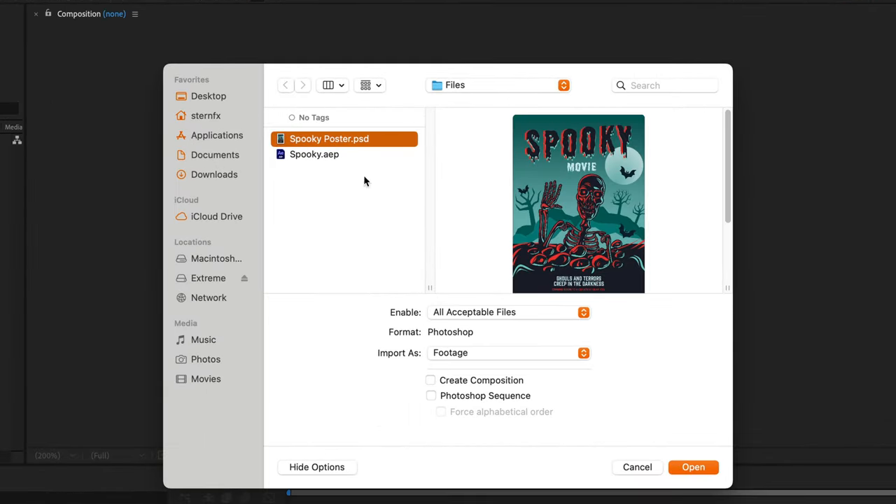
- Import Spooky Poster.psd into After Effects via File > Import > File
left_click(694, 468)
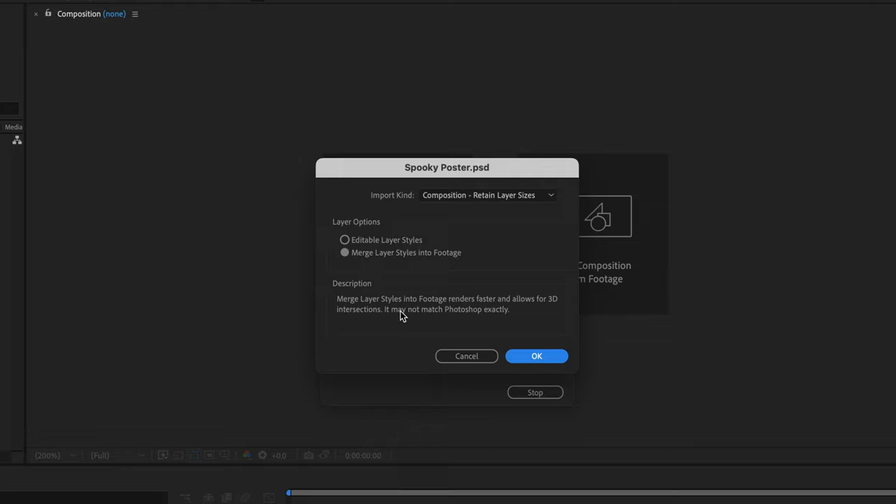
mouse_move(382, 204)
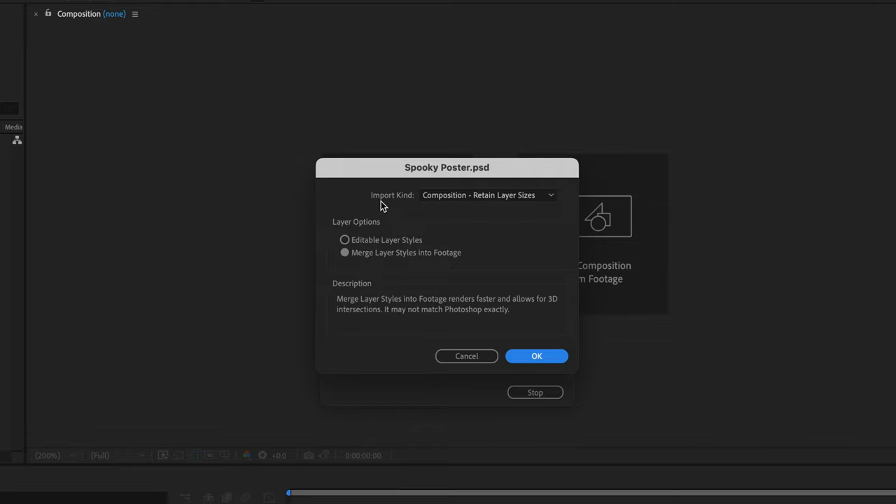
- Import the PSD as Composition - Retain Layer Sizes with merged layer styles
left_click(486, 194)
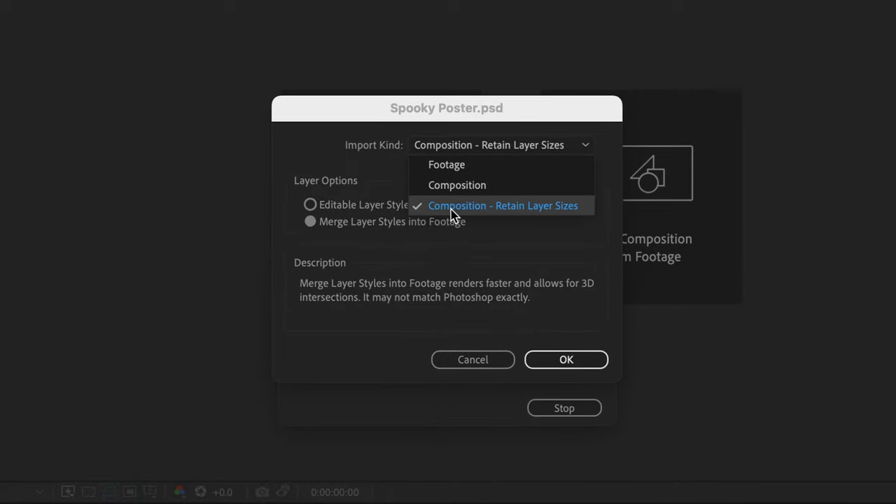
left_click(503, 206)
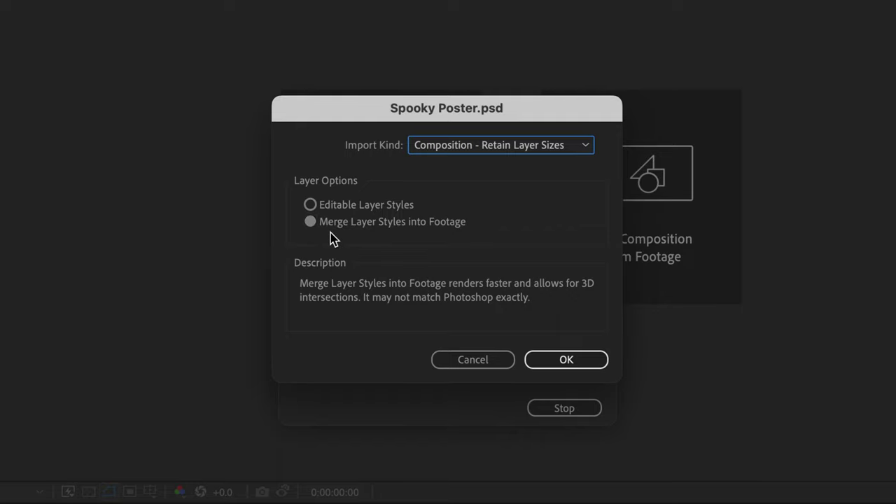
mouse_move(443, 238)
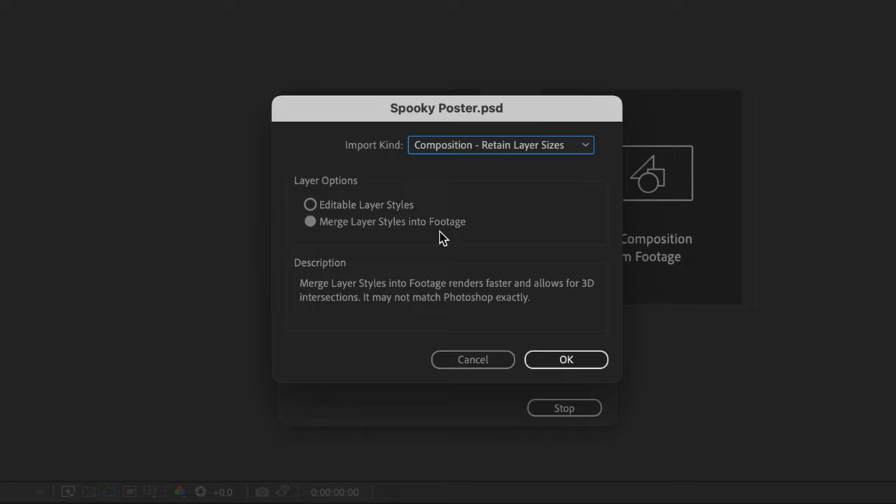
mouse_move(555, 372)
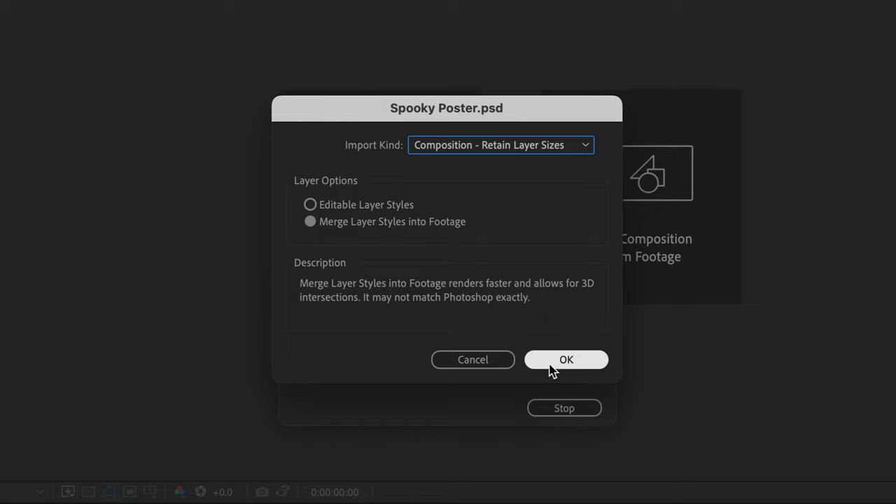
left_click(567, 360)
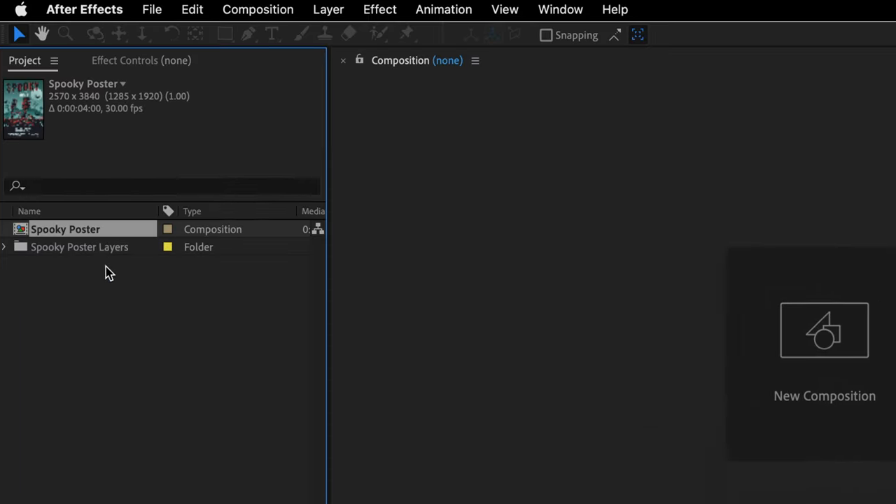
- Open Spooky Poster, inspect the Text precomp, then open the Design Elements precomp
double_click(65, 229)
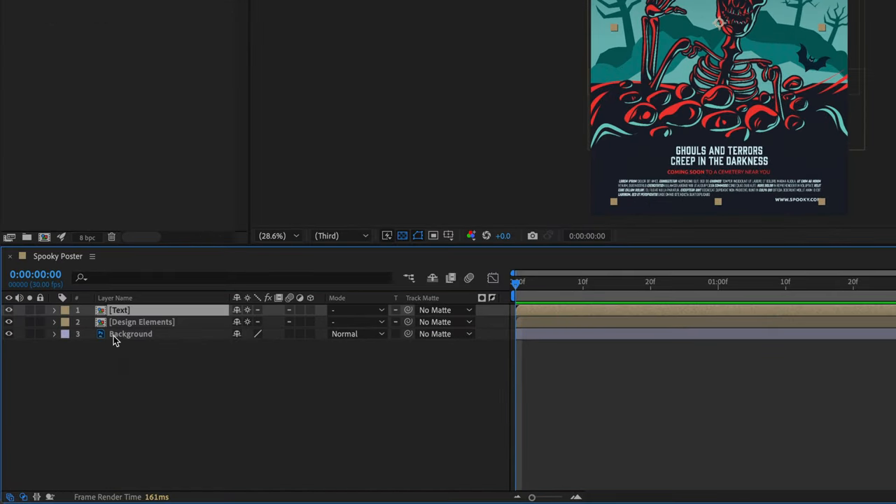
double_click(119, 310)
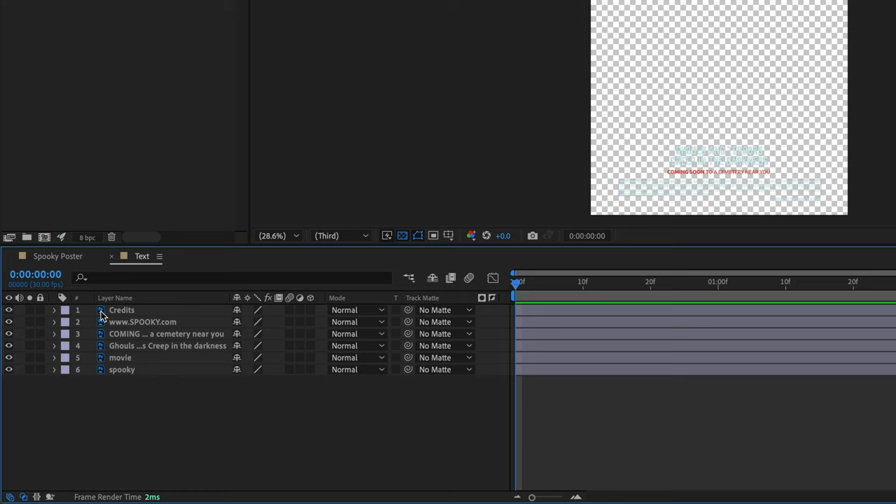
mouse_move(105, 298)
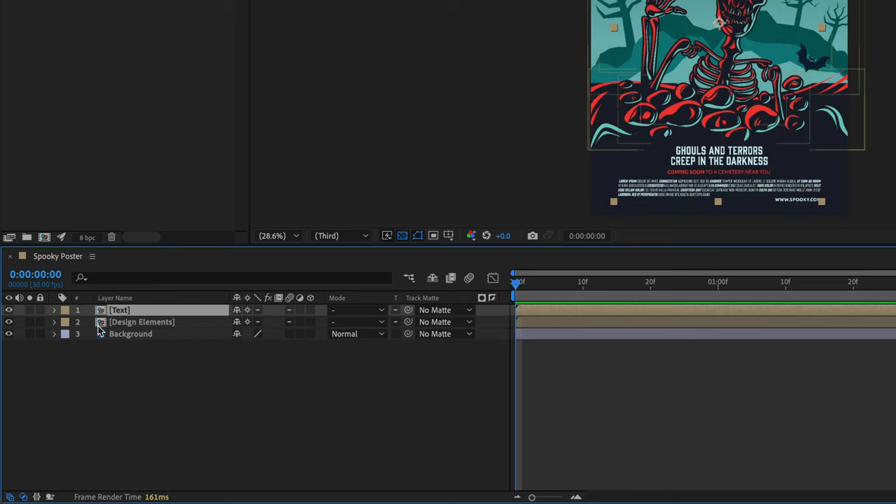
double_click(141, 322)
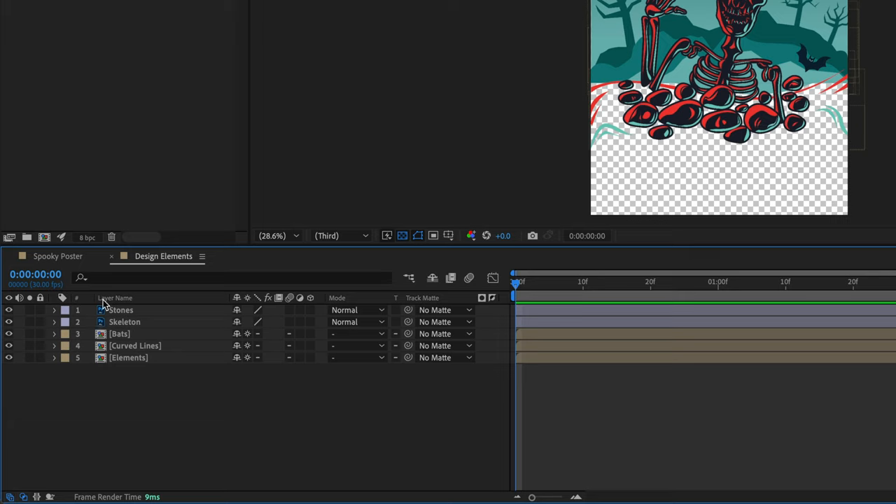
mouse_move(100, 335)
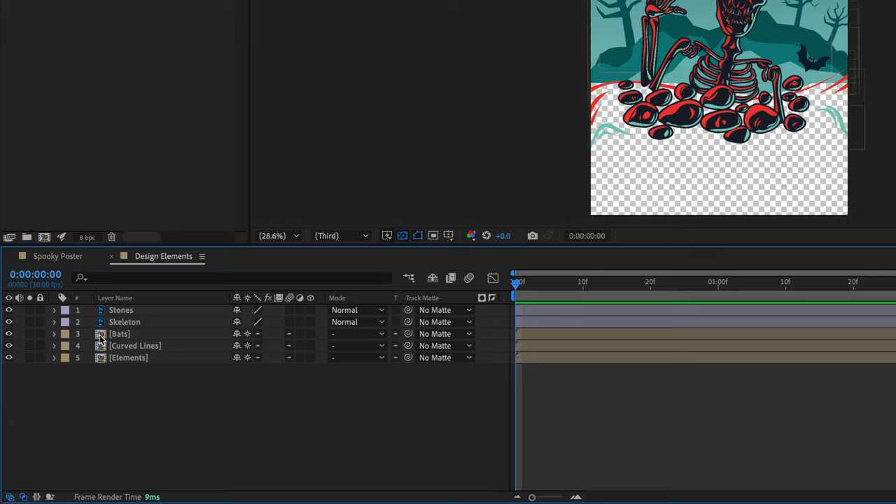
mouse_move(96, 371)
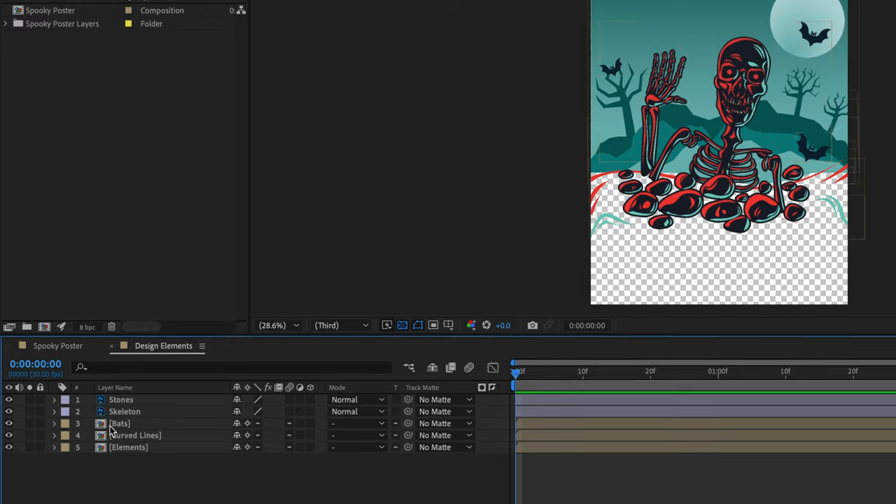
- Copy Bat 1, Bat 2 and Bat 3 from the Bats precomp into Design Elements
double_click(123, 423)
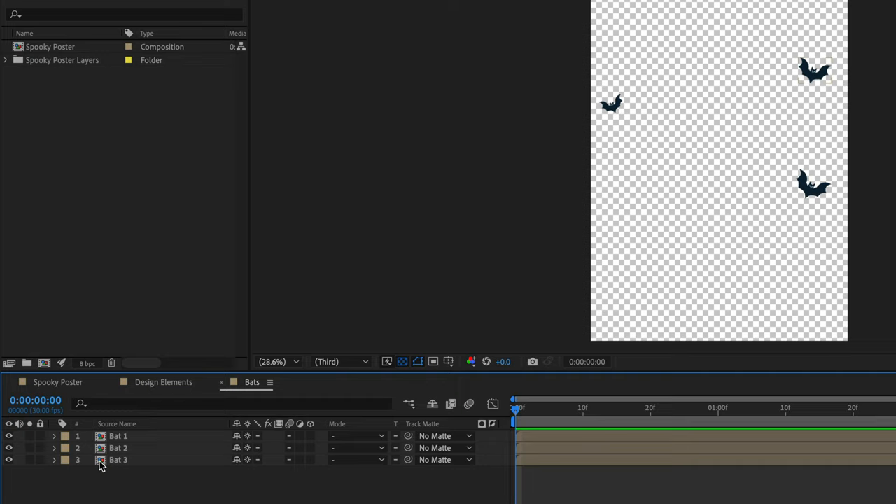
mouse_move(125, 485)
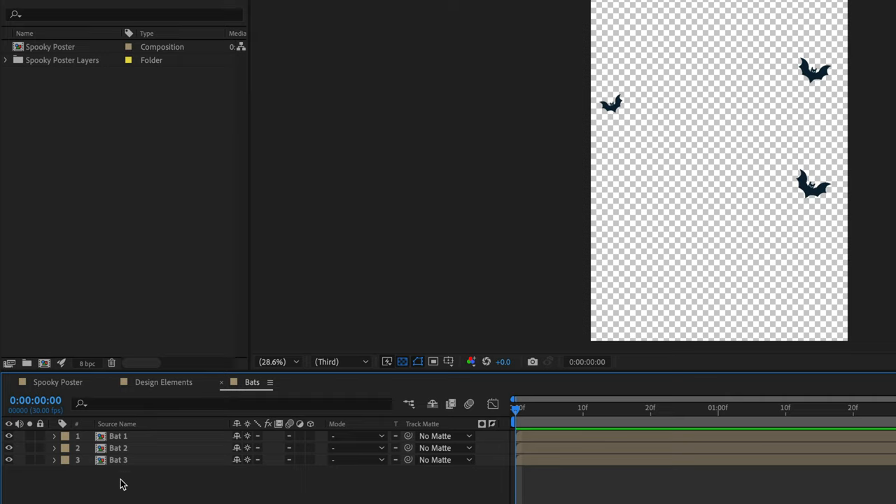
left_click(116, 436)
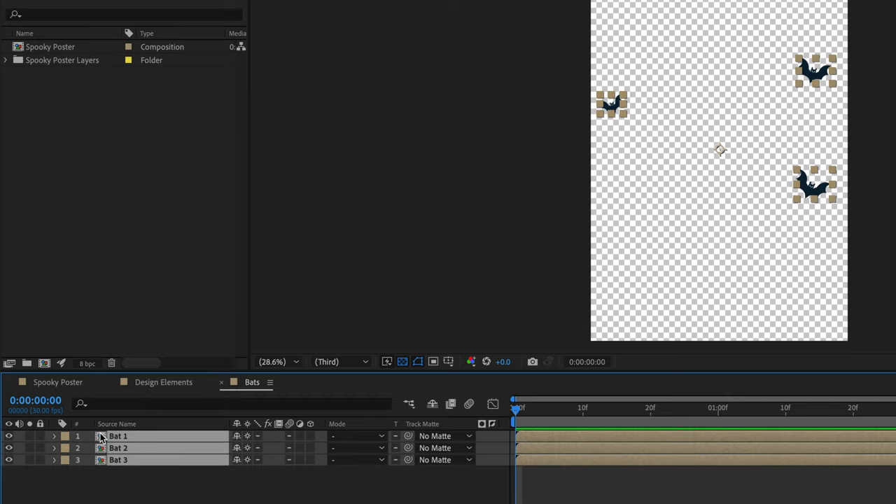
left_click(164, 383)
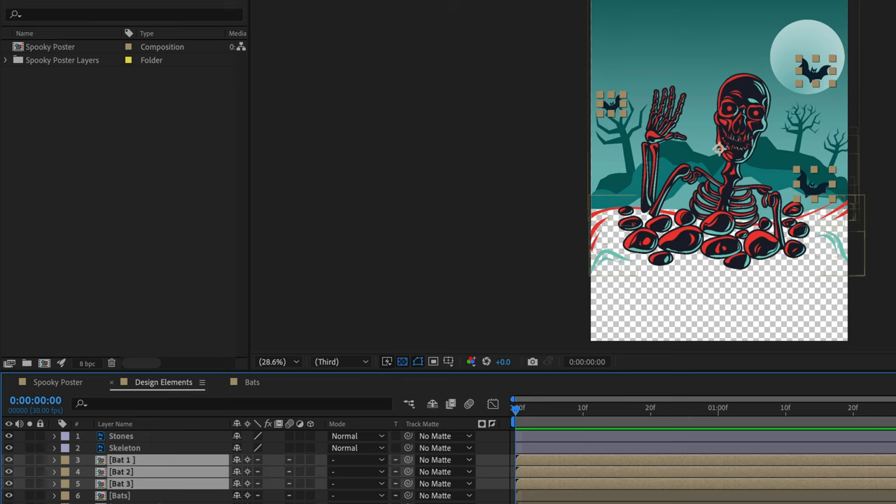
left_click(56, 383)
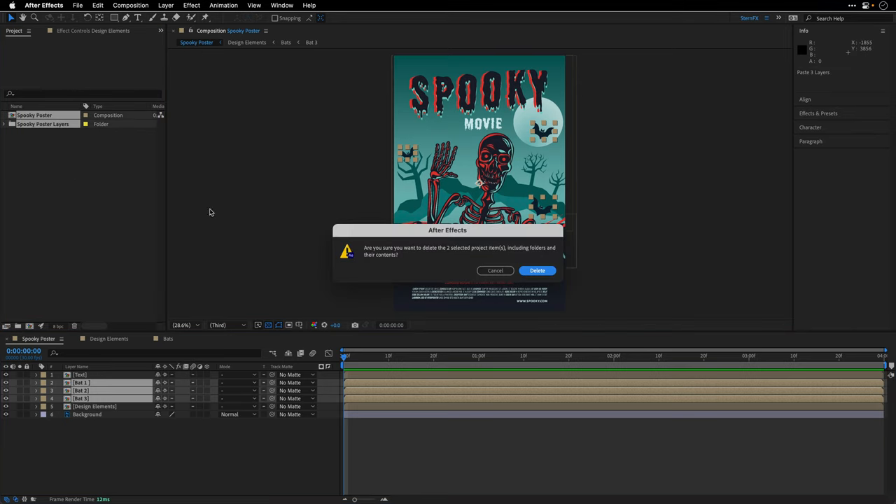
- Confirm deleting the two leftover items from the Project panel
left_click(538, 271)
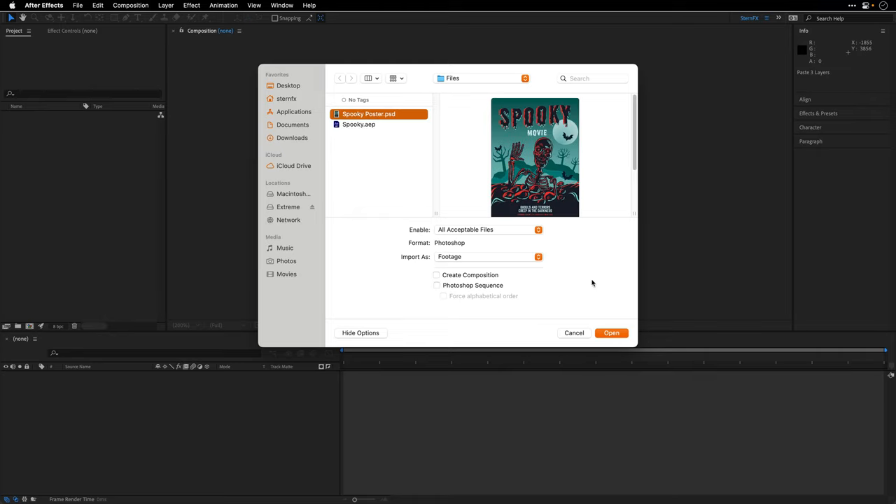
- Re-import Spooky Poster.psd as Composition - Retain Layer Sizes and open its composition
left_click(612, 333)
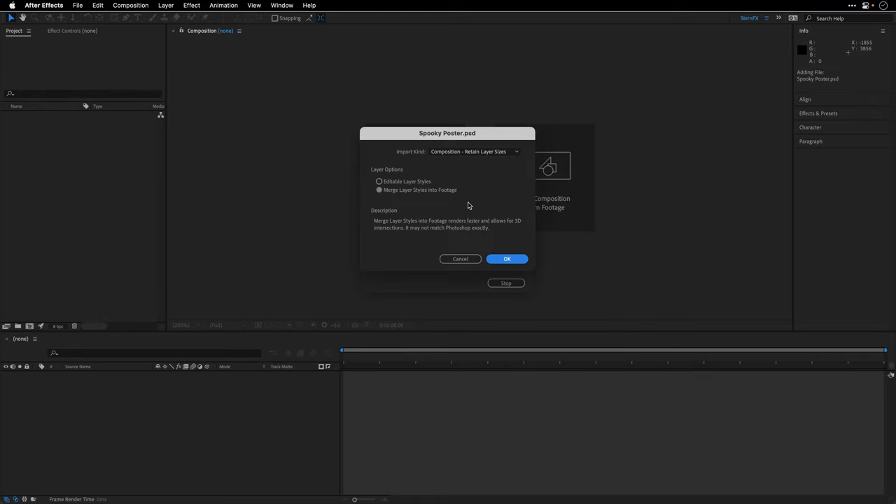
left_click(507, 259)
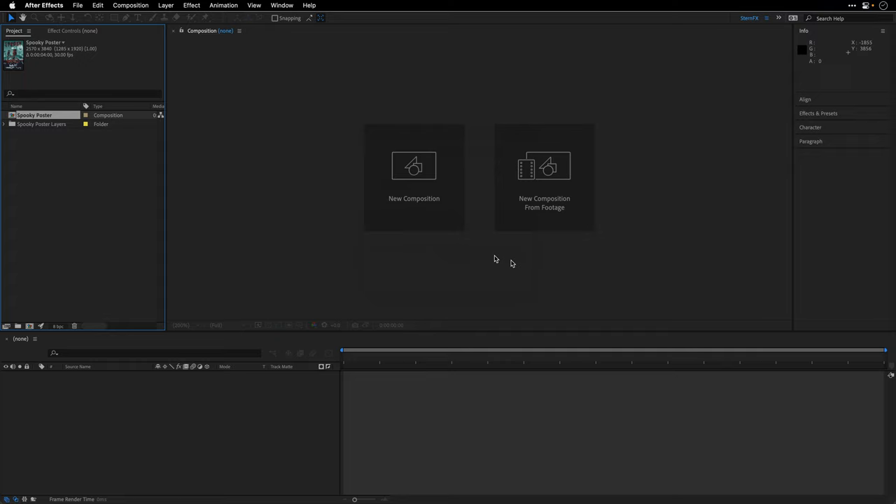
double_click(40, 115)
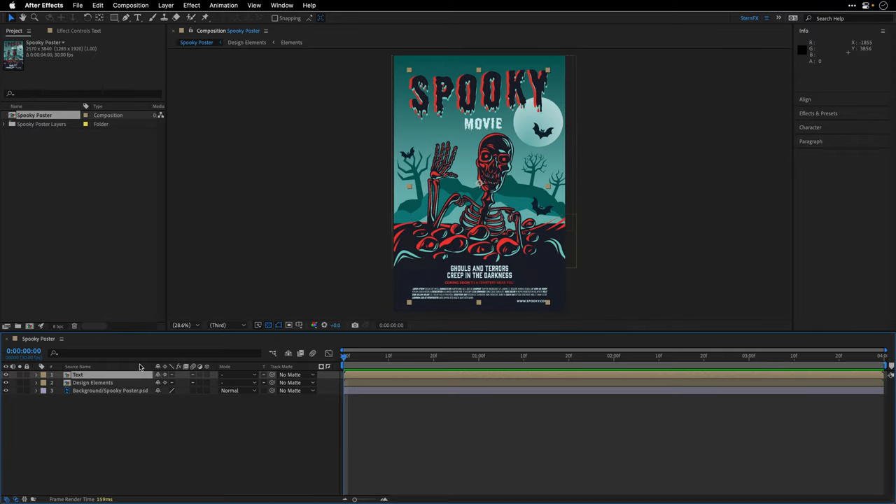
- Open the AEUX panel from Window > Extensions
left_click(273, 6)
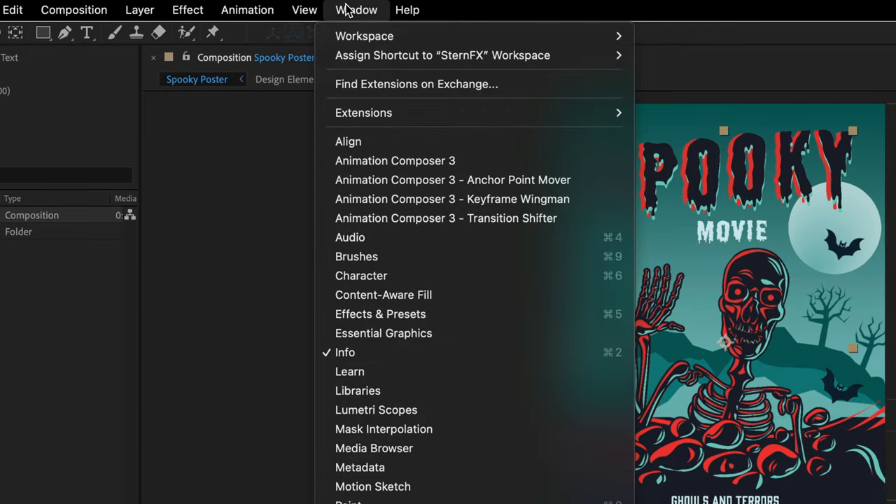
mouse_move(499, 113)
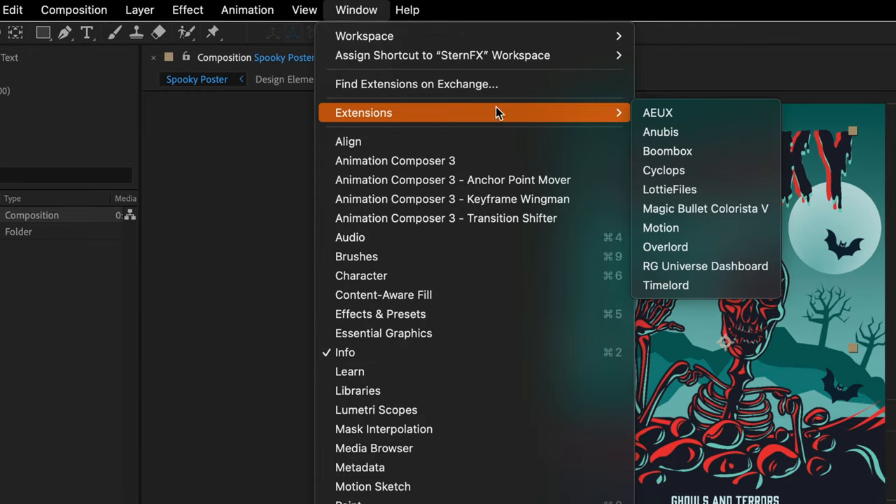
mouse_move(680, 117)
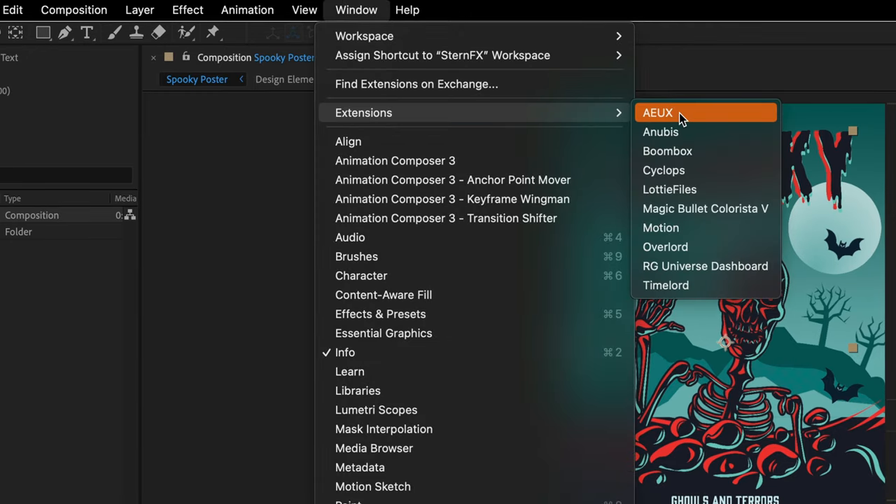
left_click(682, 112)
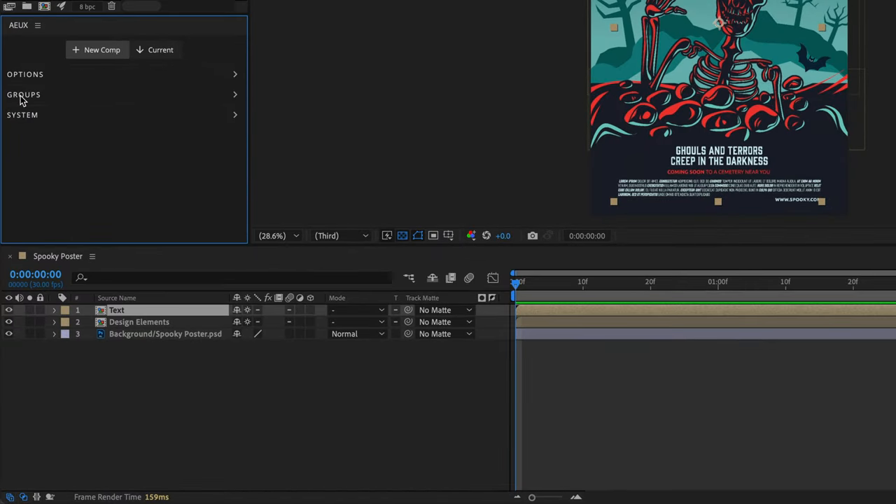
- Expand the Groups section in the AEUX panel
left_click(27, 94)
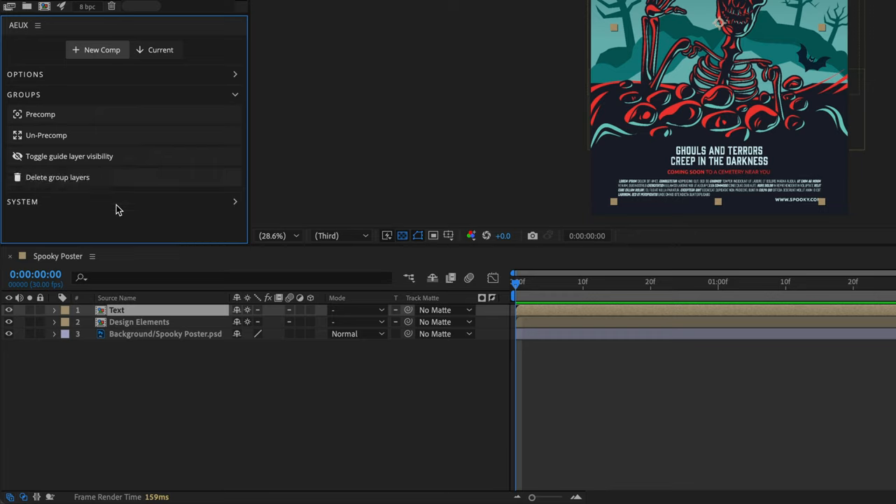
mouse_move(75, 206)
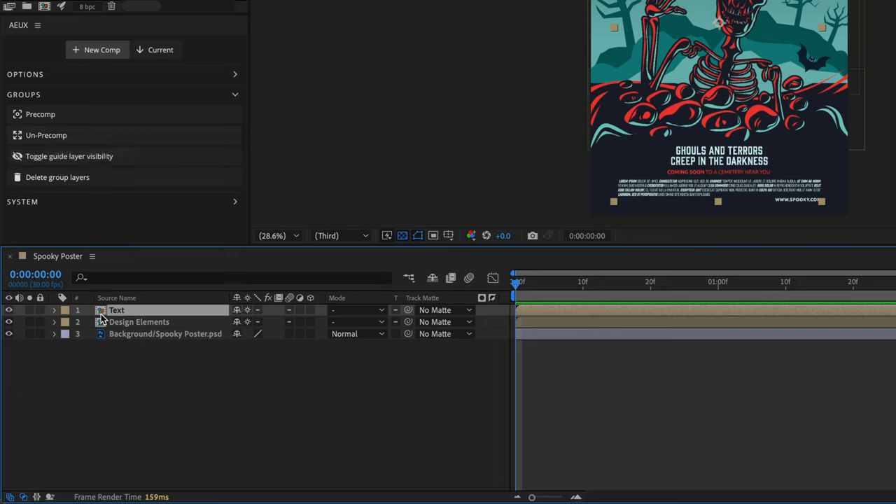
- Un-Precomp the Text and Design Elements precomps with AEUX
left_click(47, 135)
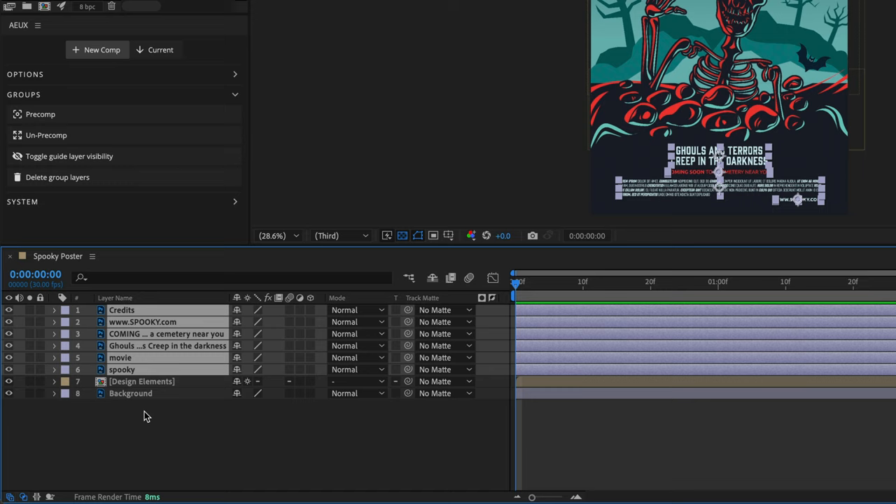
left_click(141, 382)
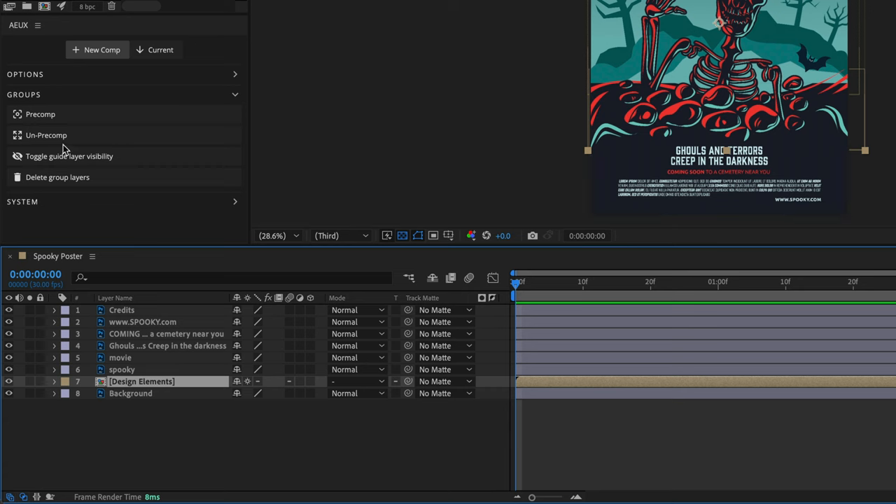
left_click(46, 135)
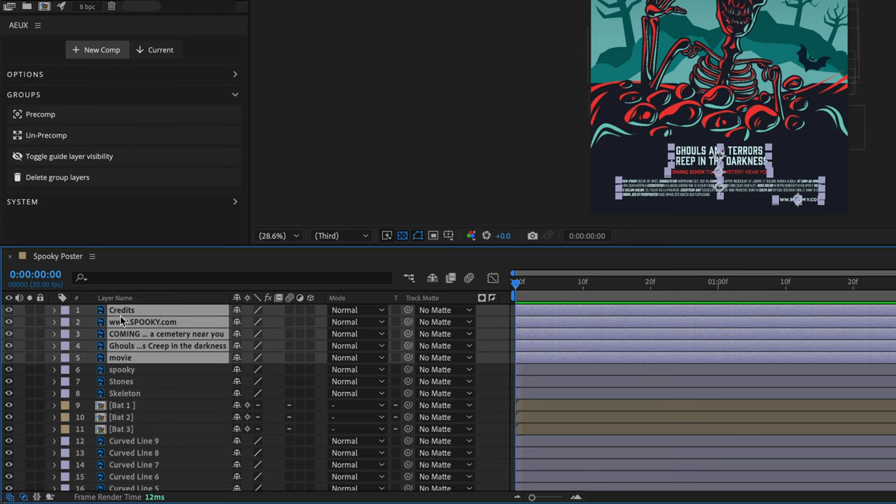
mouse_move(124, 330)
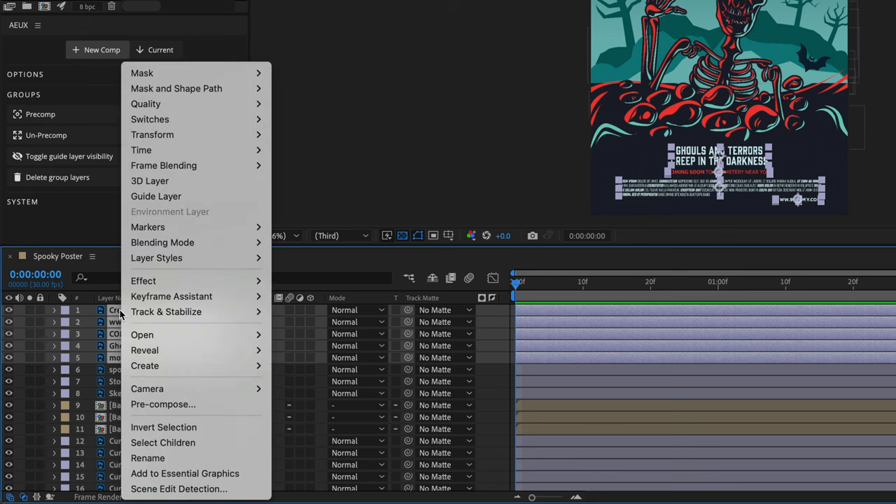
mouse_move(145, 366)
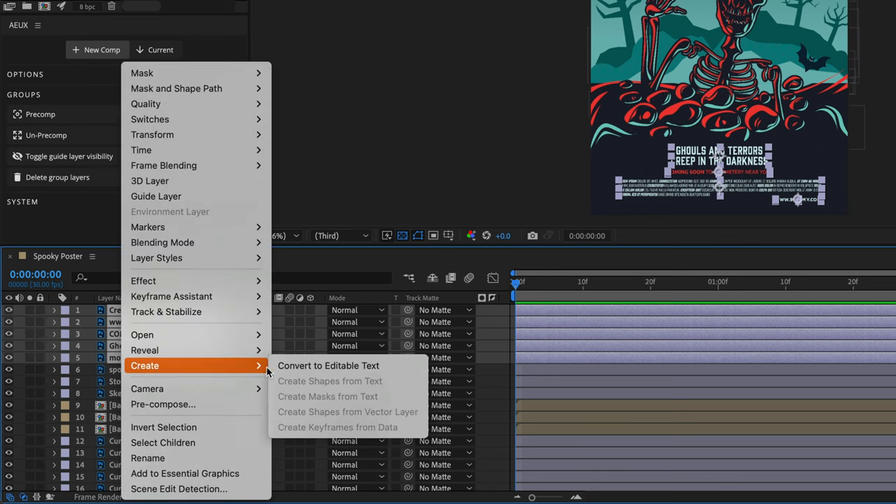
mouse_move(328, 366)
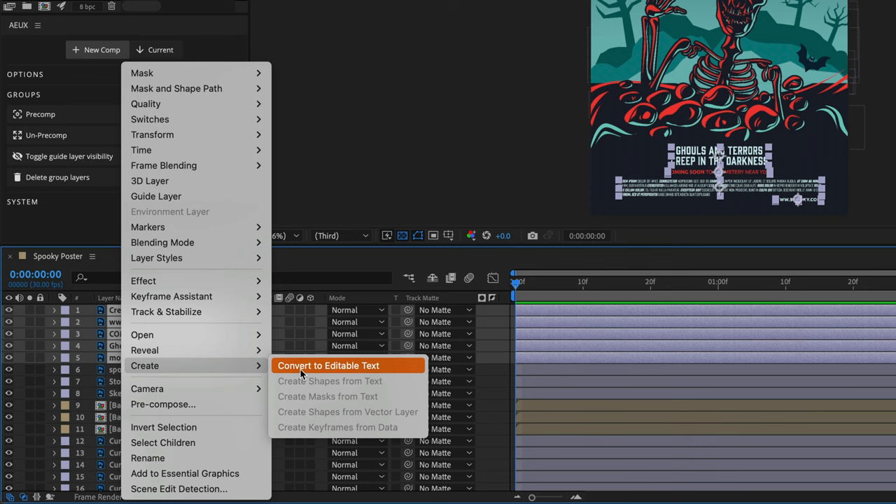
left_click(348, 364)
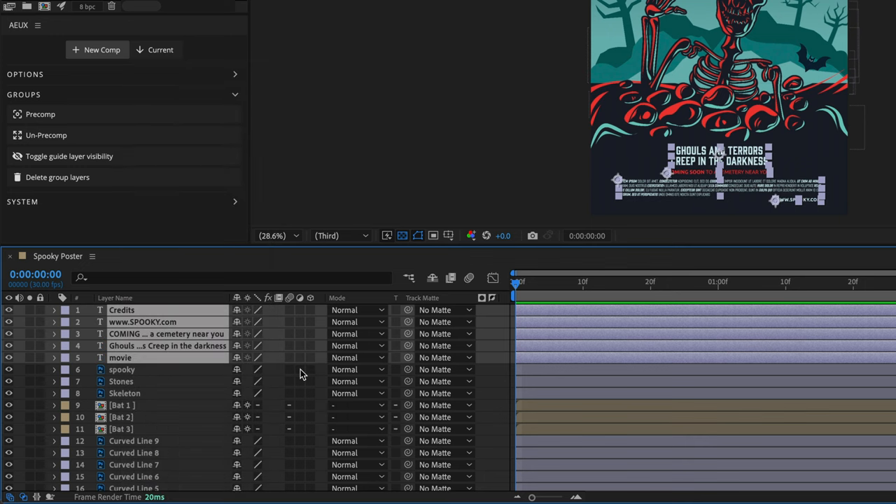
mouse_move(100, 313)
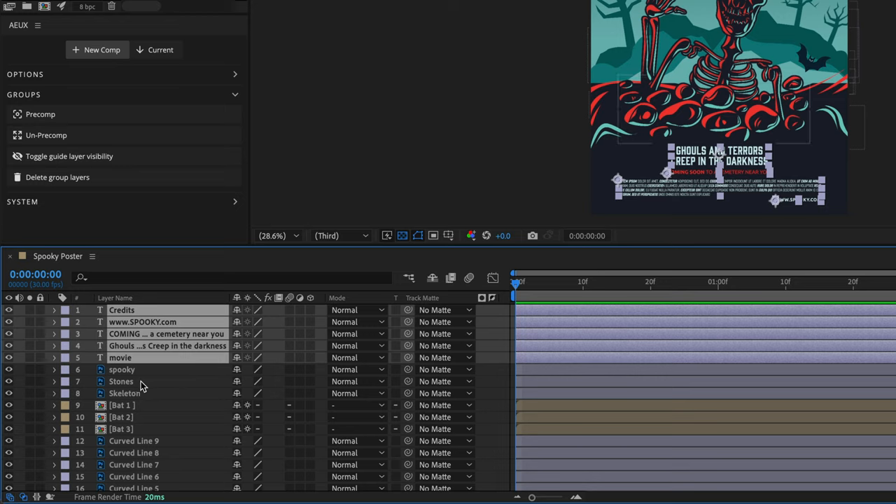
mouse_move(133, 382)
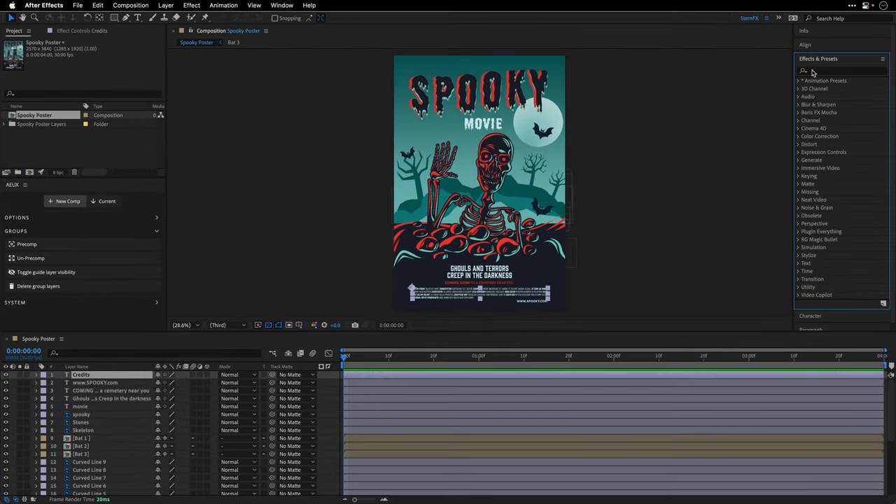
- Search Effects & Presets for 'type' to find the Typewriter animation preset
type("typew")
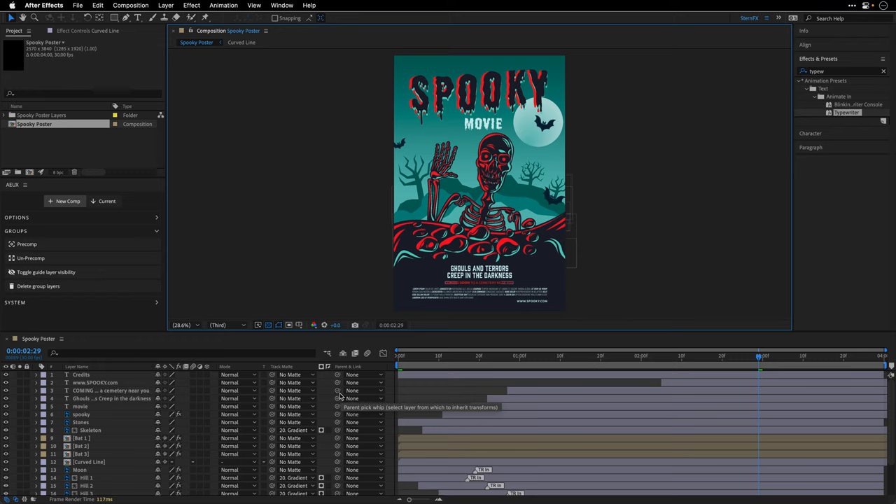
mouse_move(380, 396)
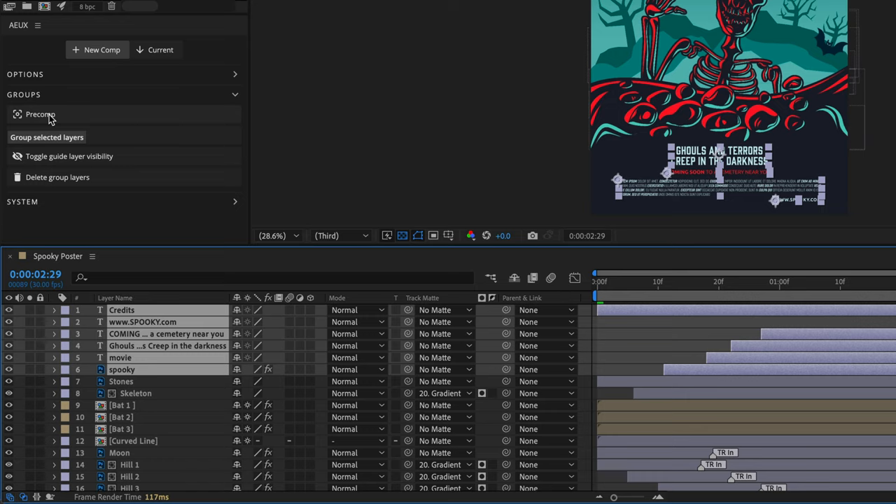
- Precomp the text layers and spooky title into a Credits precomp with AEUX
left_click(40, 114)
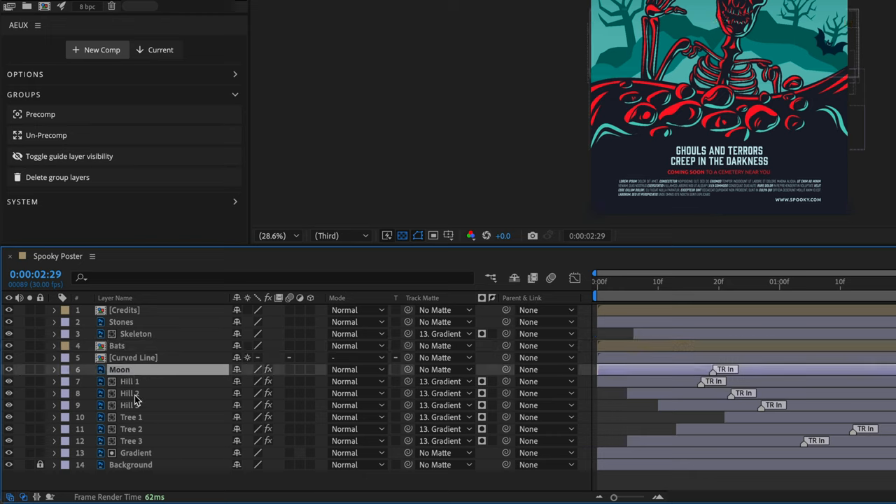
- Select Hill 1 through Tree 3, precomp them, and begin renaming the precomp 'Hill…'
left_click(129, 382)
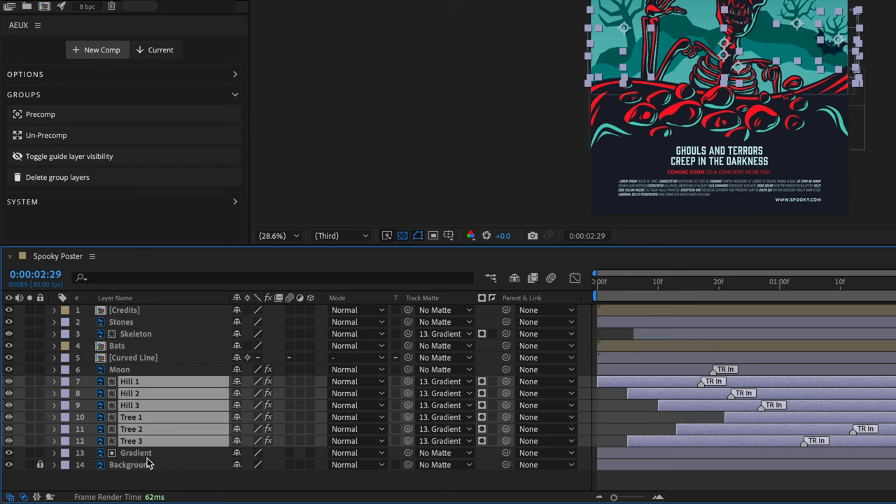
mouse_move(84, 119)
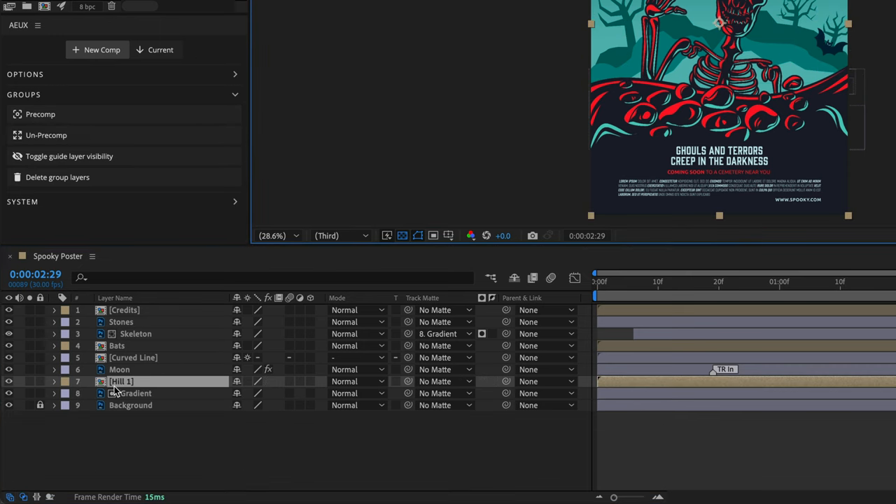
double_click(122, 381)
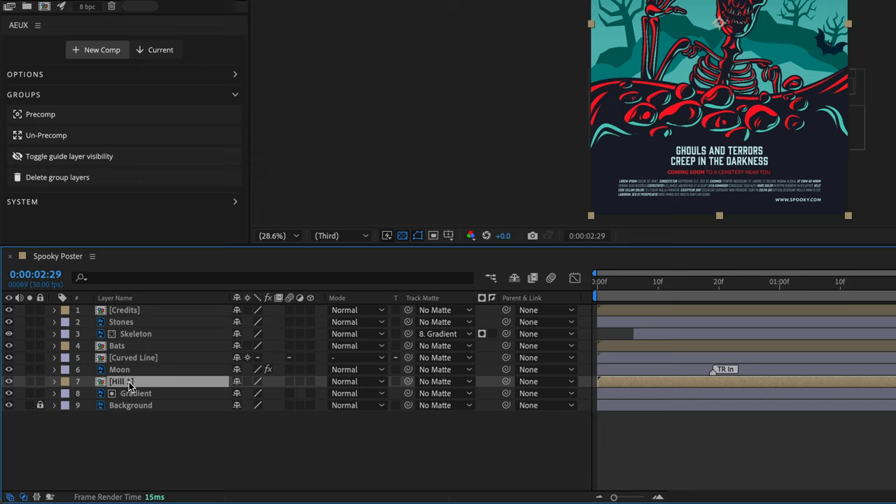
double_click(120, 382)
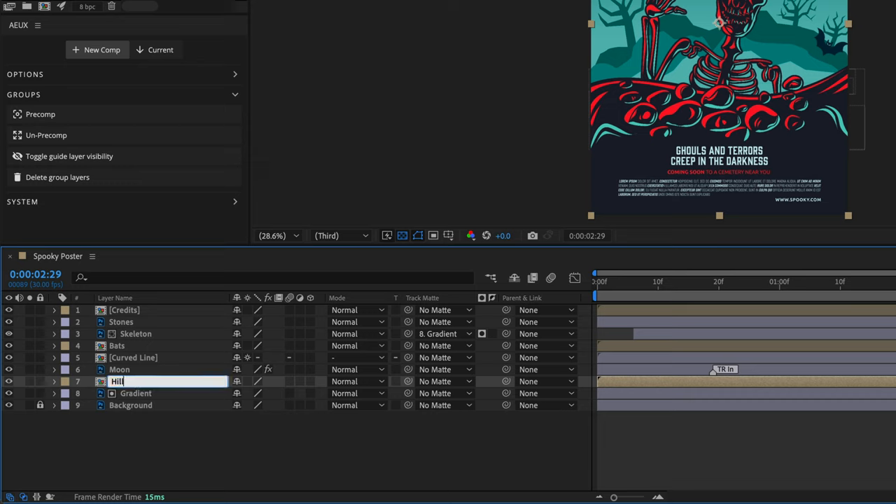